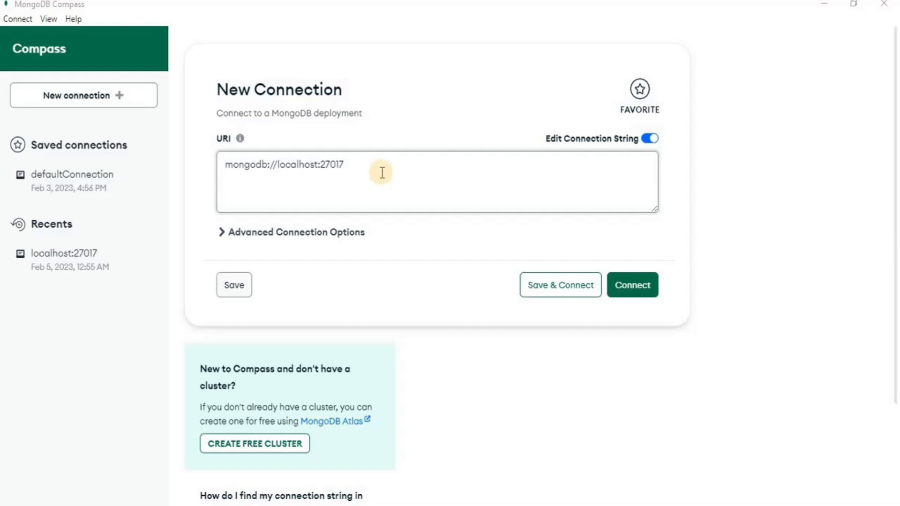
- Connect to the local server at mongodb://localhost:27017 and list its databases
left_click(364, 167)
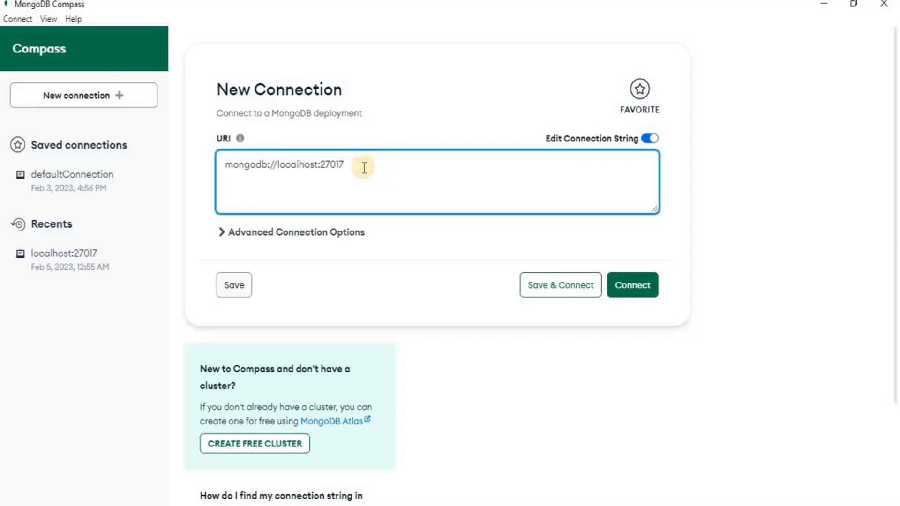
triple_click(283, 165)
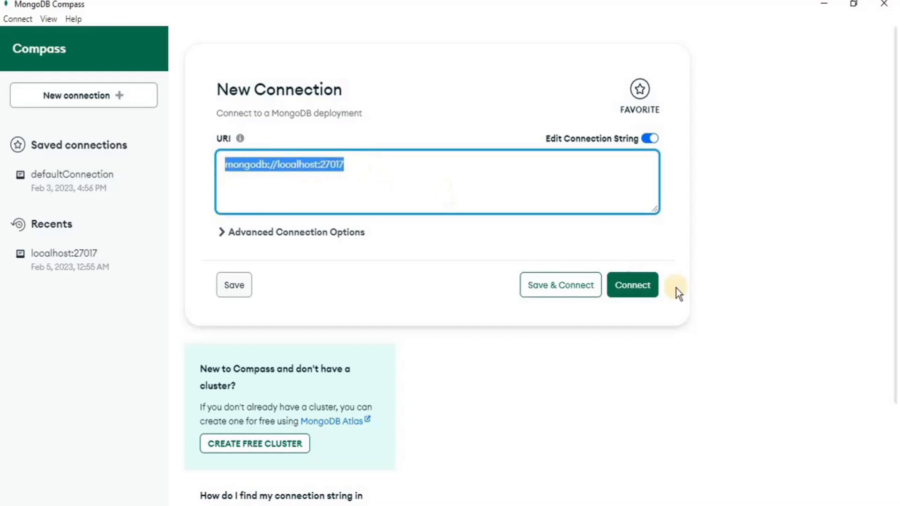
left_click(632, 285)
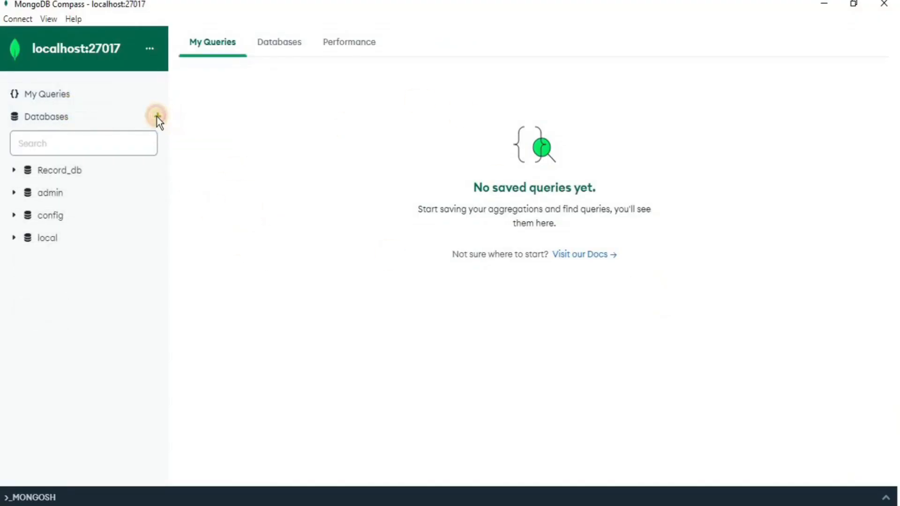
- Create database SampleDB with an empty collection named sample
left_click(158, 116)
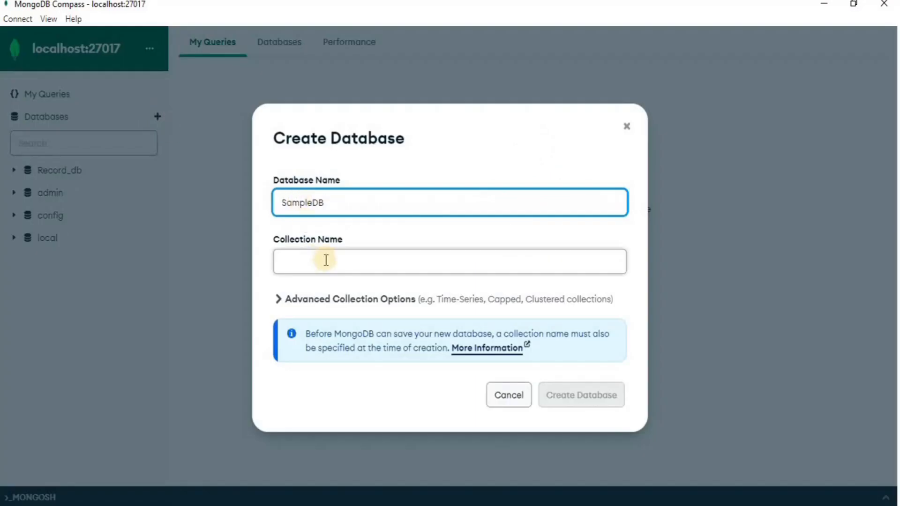
type("sample")
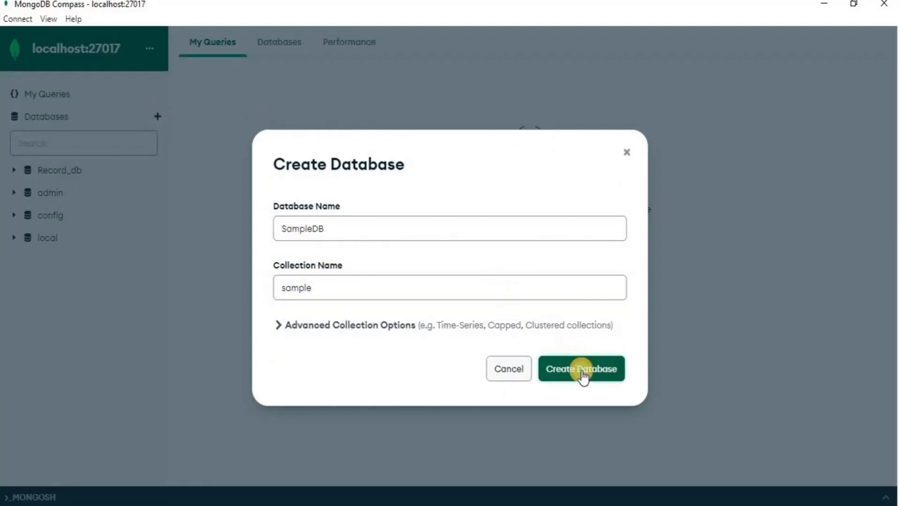
left_click(580, 369)
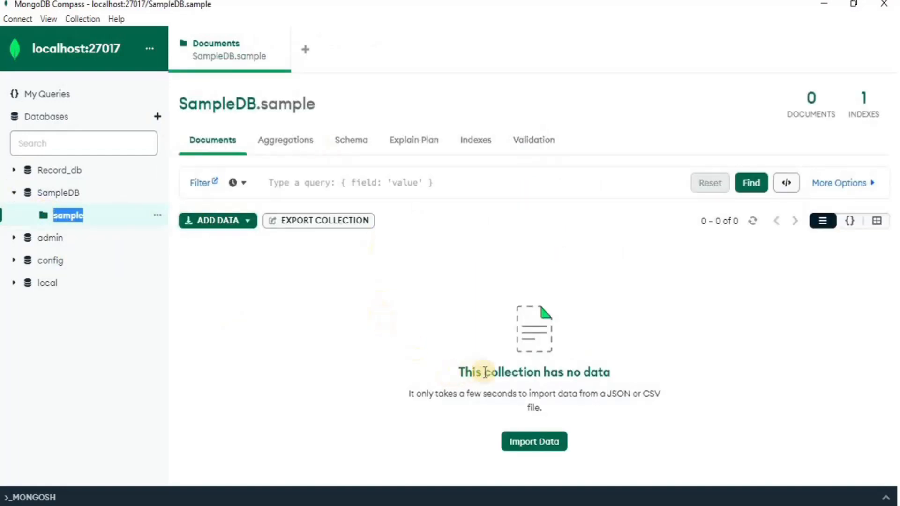
mouse_move(582, 394)
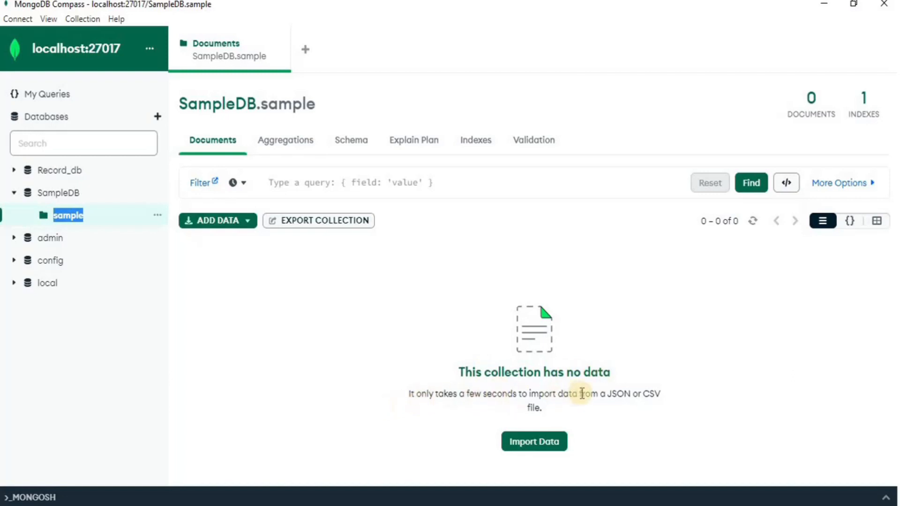
mouse_move(577, 416)
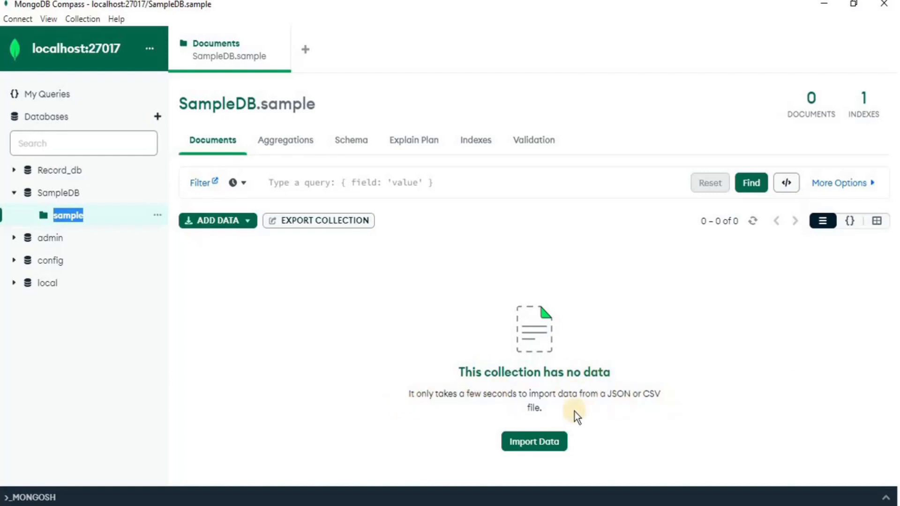
- Import cars.json as JSON into SampleDB.sample, adding 111 car brand documents
left_click(534, 442)
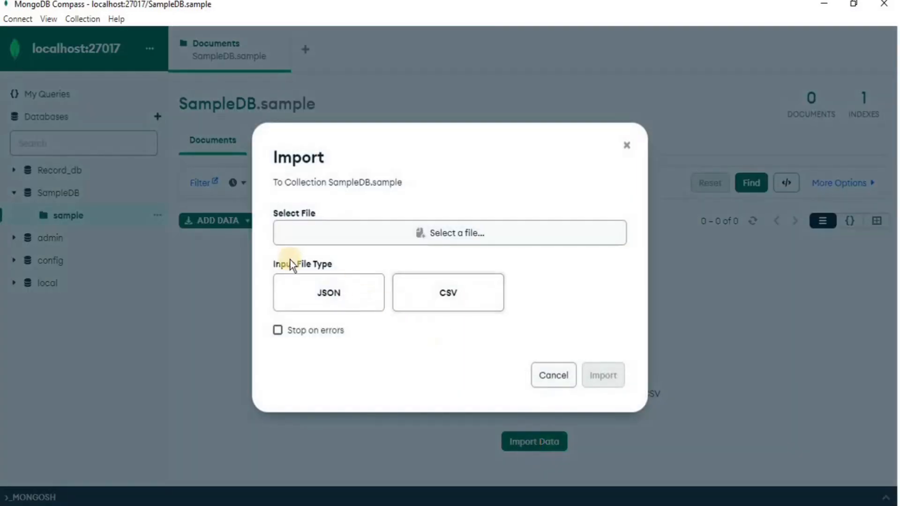
left_click(450, 233)
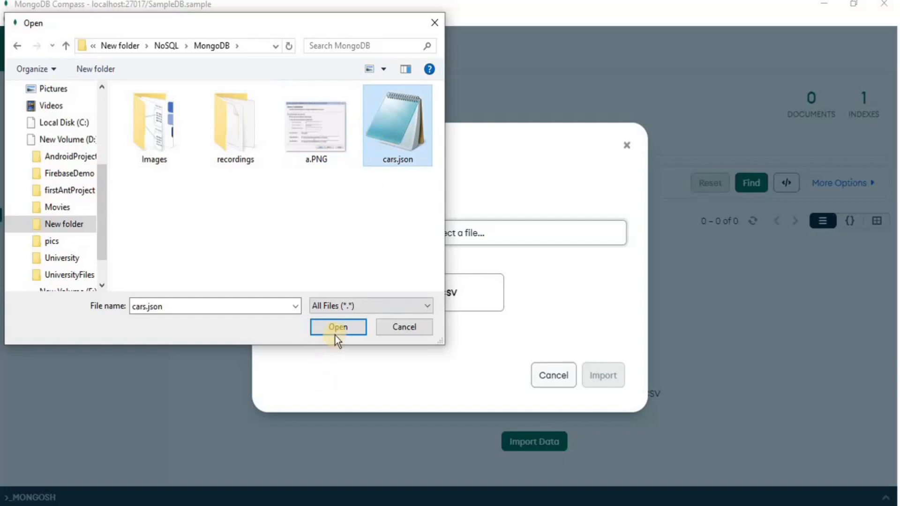
left_click(338, 326)
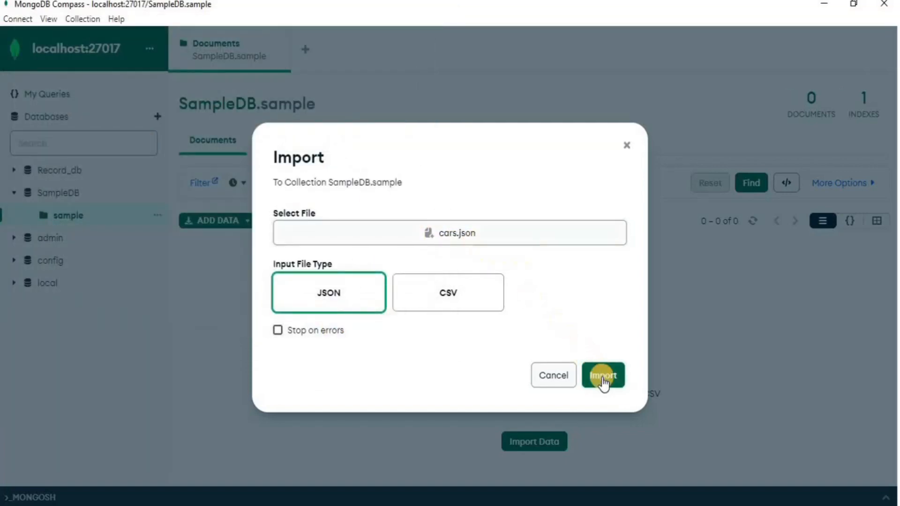
left_click(603, 375)
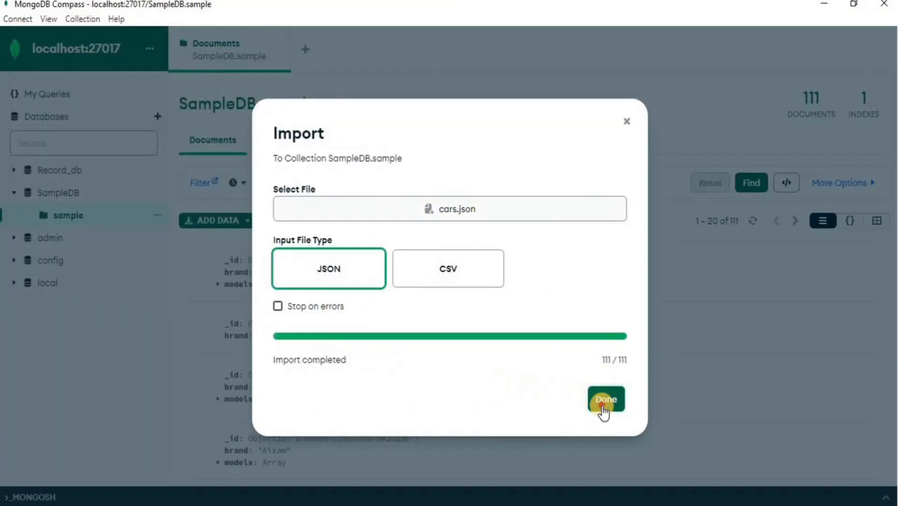
left_click(605, 399)
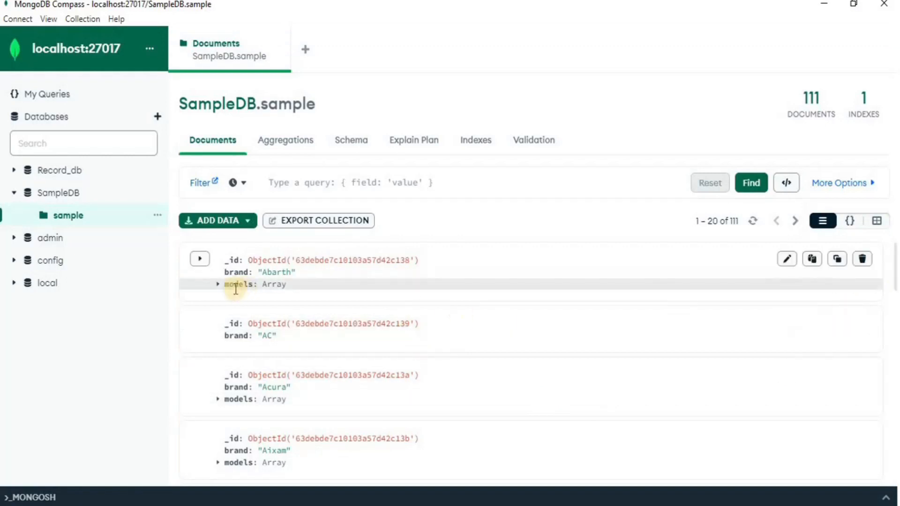
- Expand the models array of the Abarth document and browse the imported cars
left_click(218, 285)
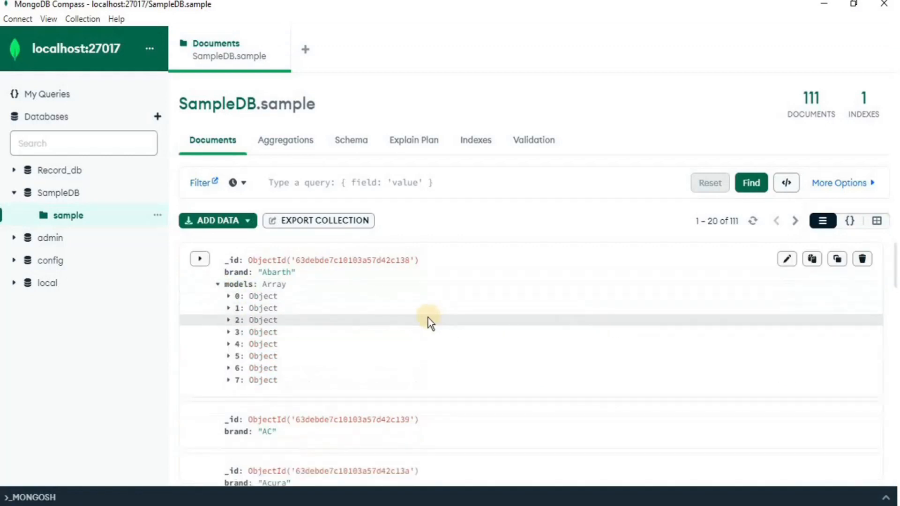
scroll("down", 3)
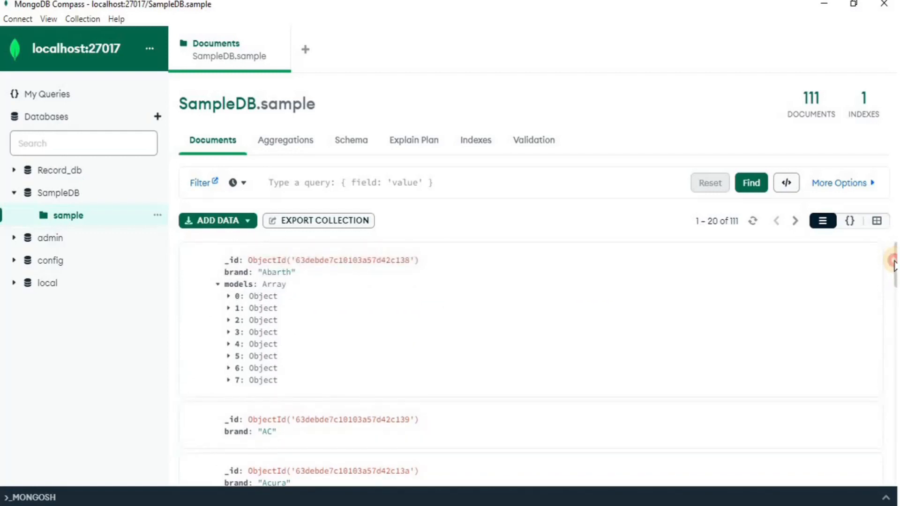
scroll("down", 3)
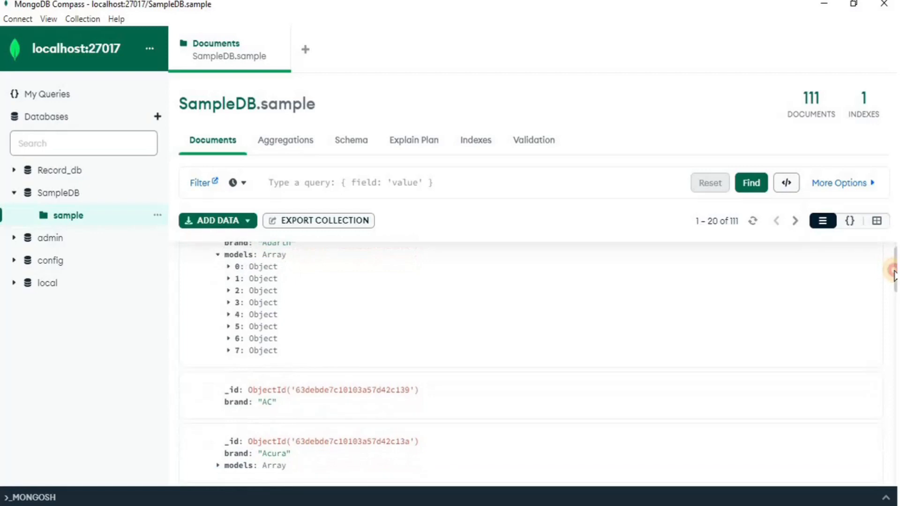
- Show the PetDB.Pets collection of 100 pets and begin a filter in the query bar
left_click(60, 285)
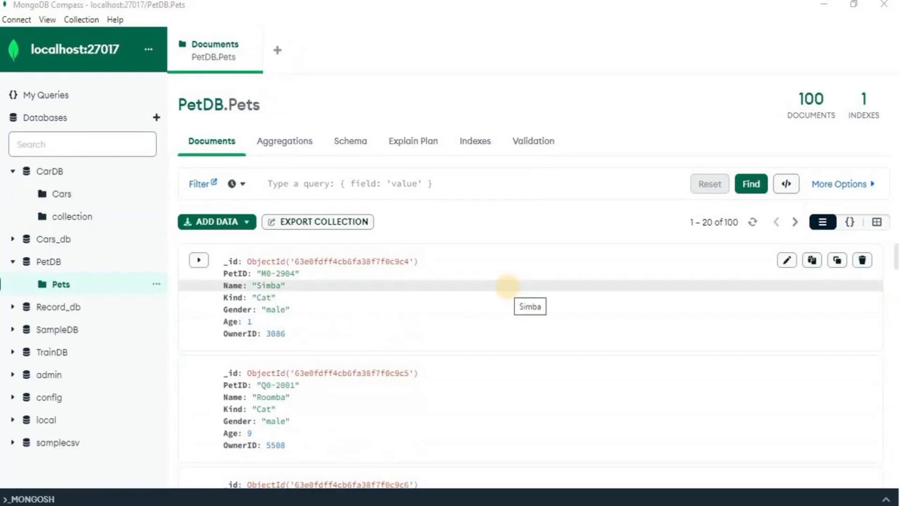
mouse_move(510, 300)
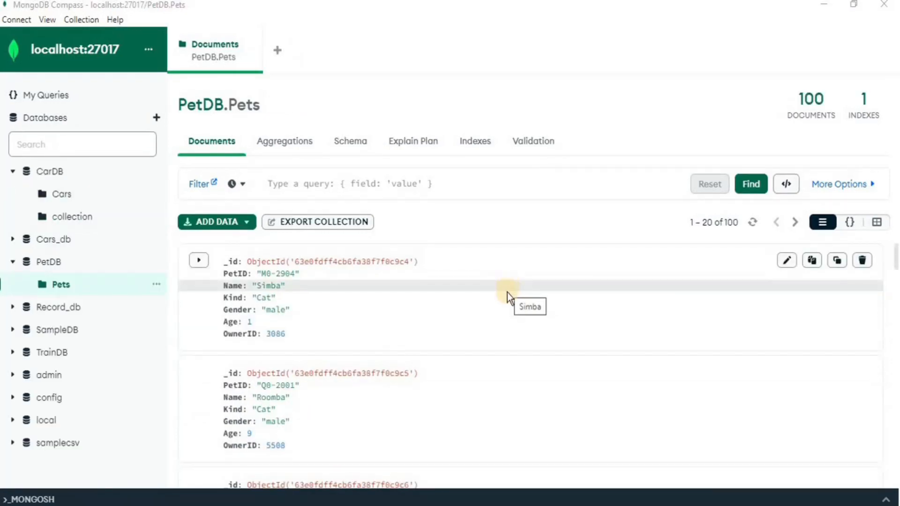
mouse_move(437, 310)
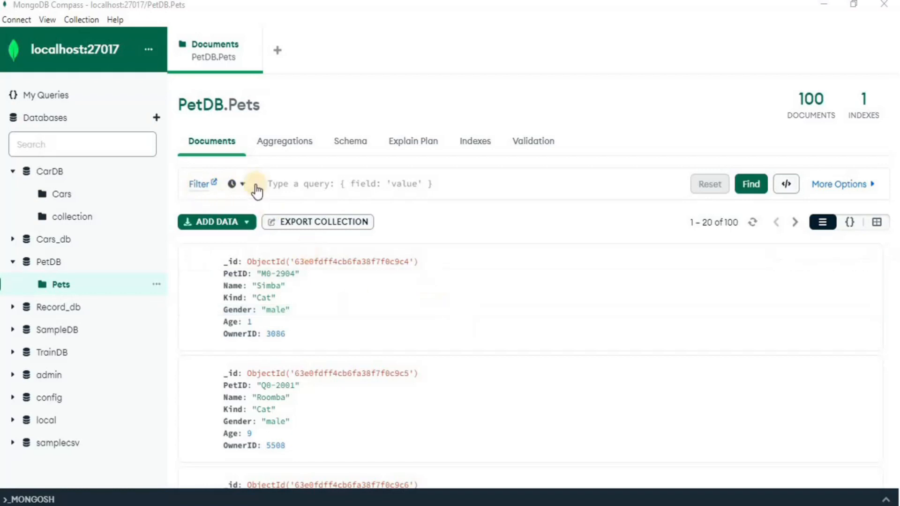
left_click(413, 183)
type("{")
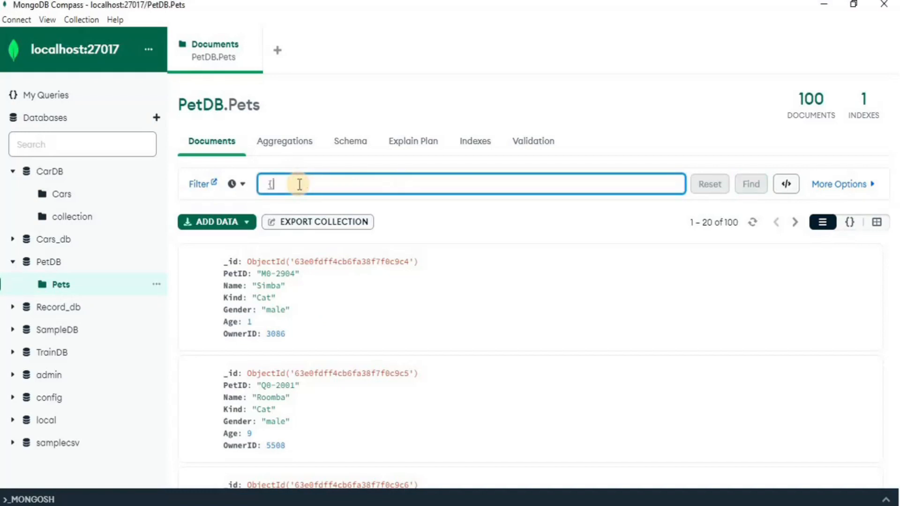
- Run the filter {Age:{$gte:5}} to narrow Pets to the 65 pets aged five or older
type("Age:")
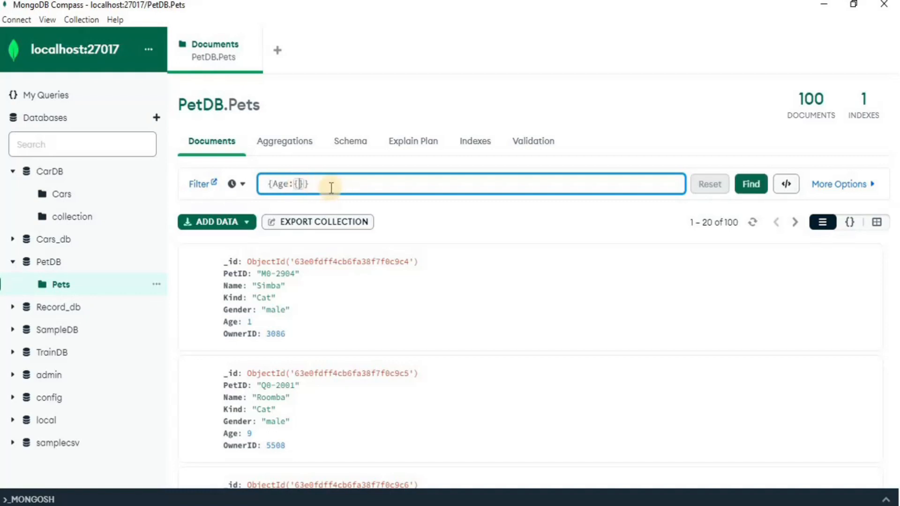
type("$")
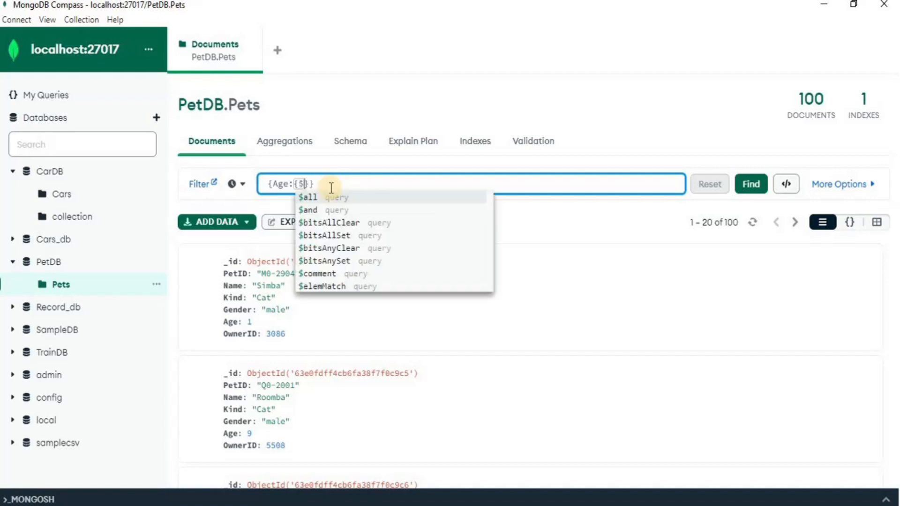
type("gte")
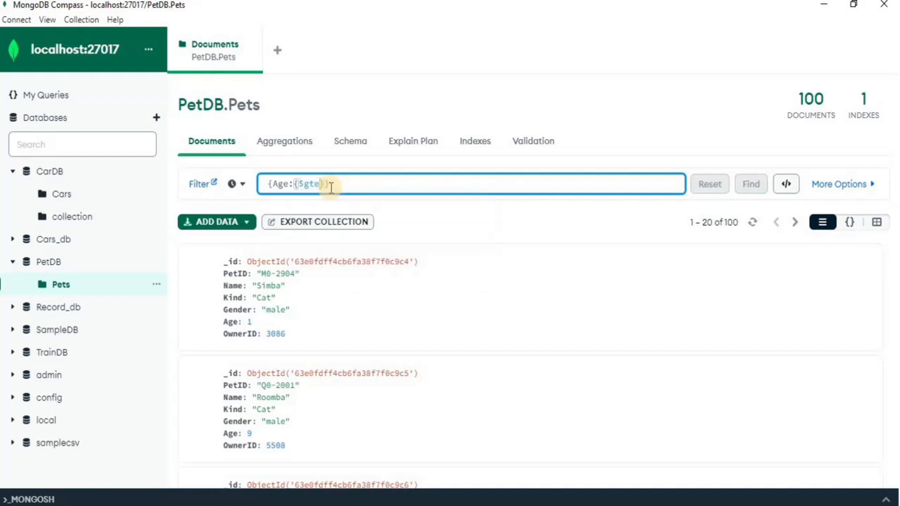
type(":5")
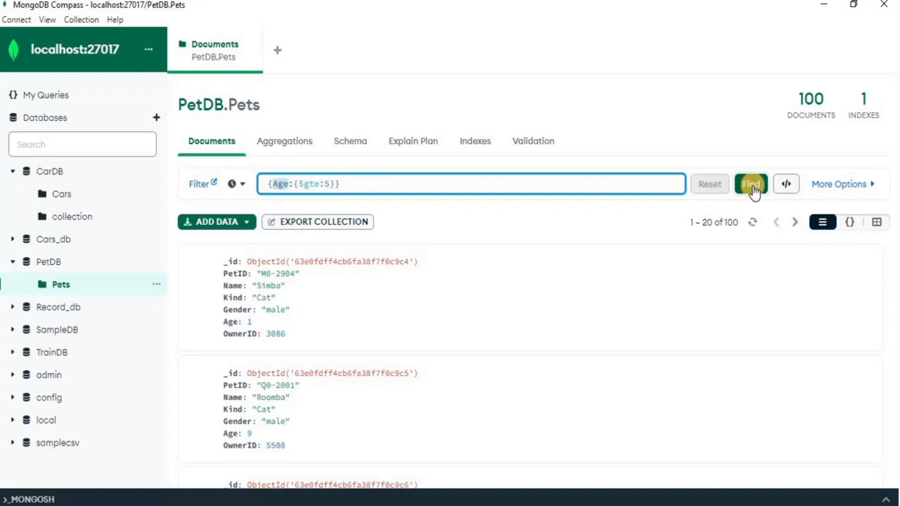
left_click(751, 184)
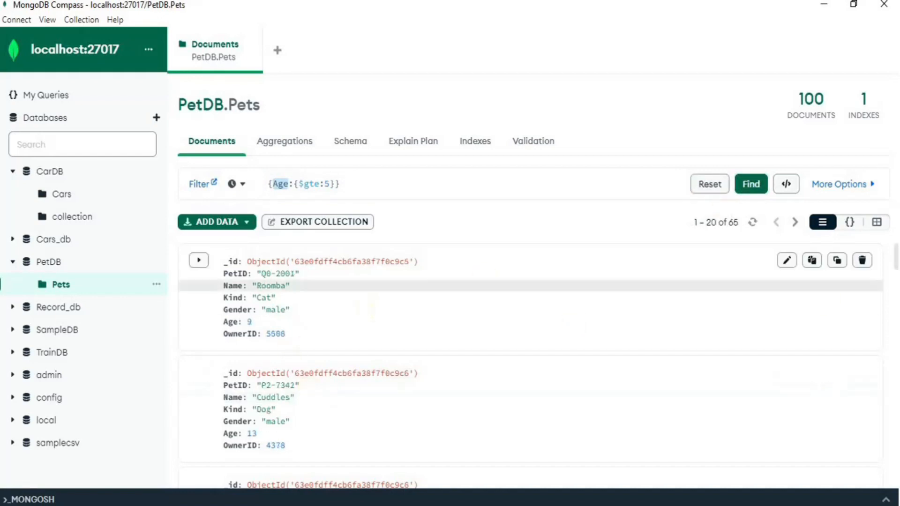
scroll("down", 3)
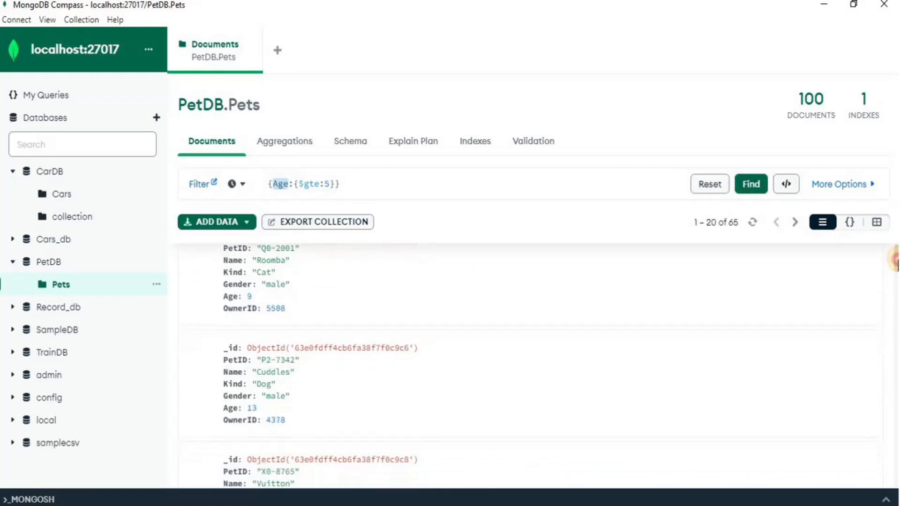
scroll("down", 3)
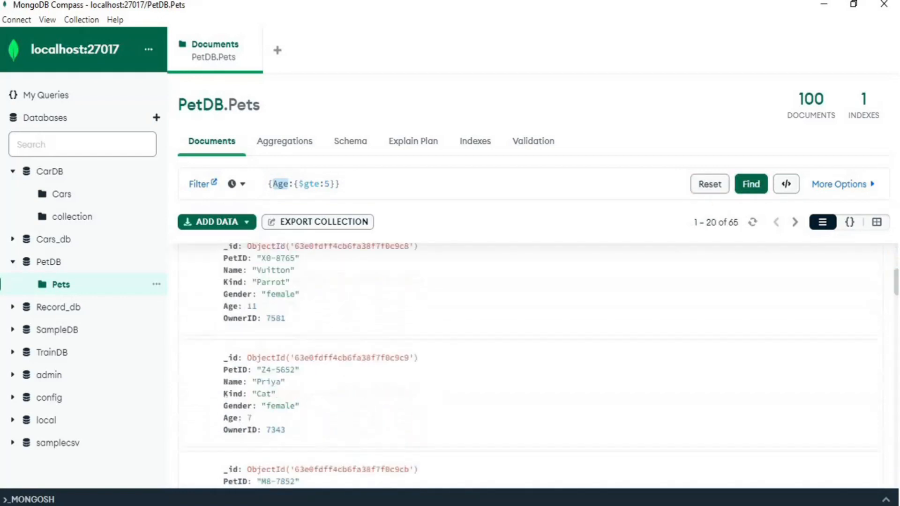
scroll("down", 3)
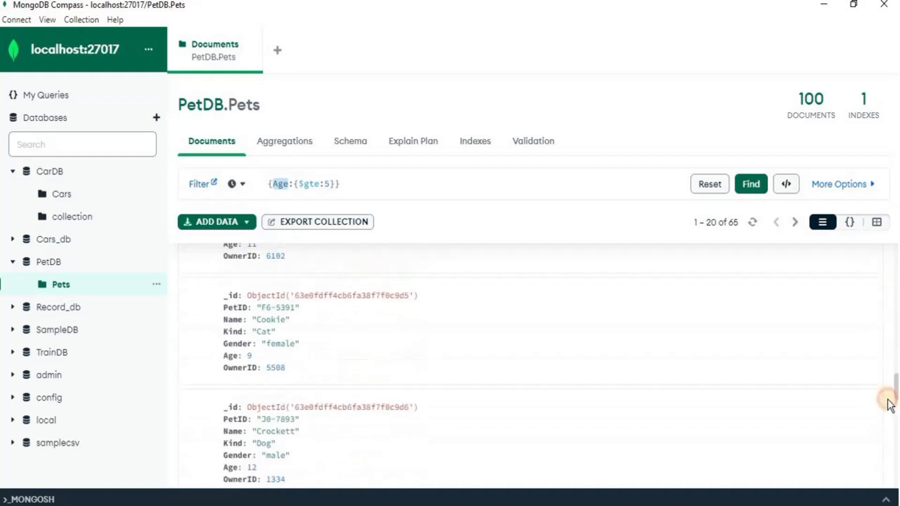
scroll("down", 3)
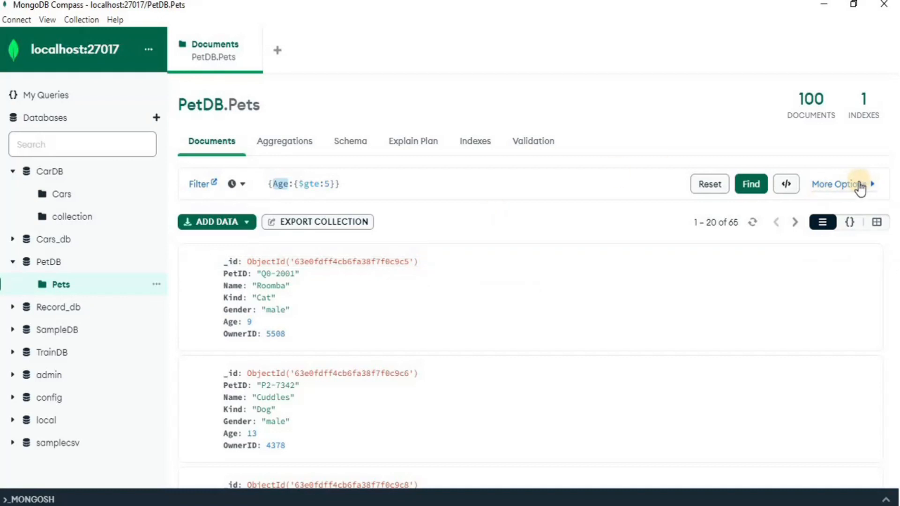
- Sort the filtered pets ascending by Age with {Age:1} in the Sort option
left_click(839, 184)
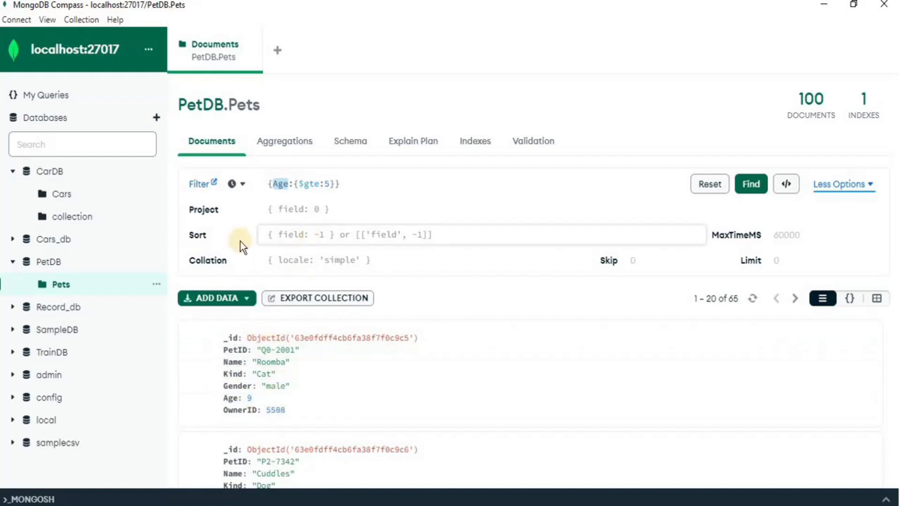
left_click(307, 235)
type("{")
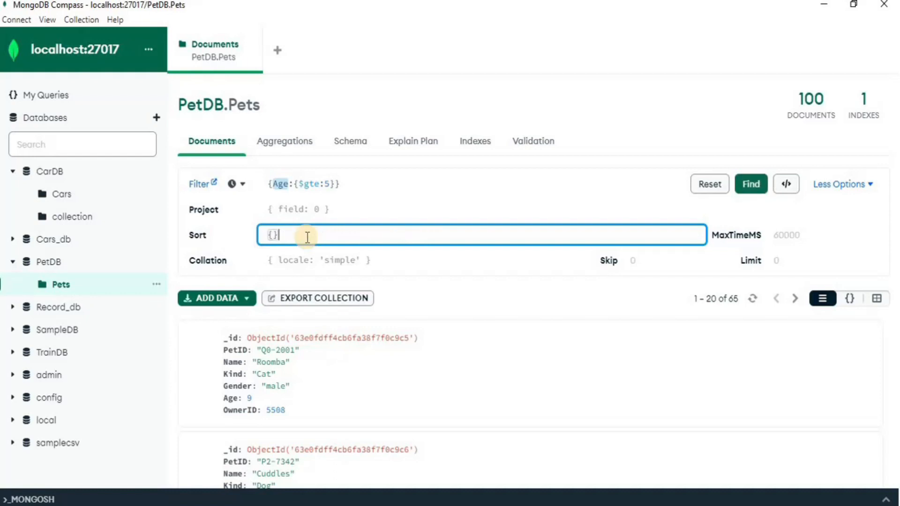
type("Age:1")
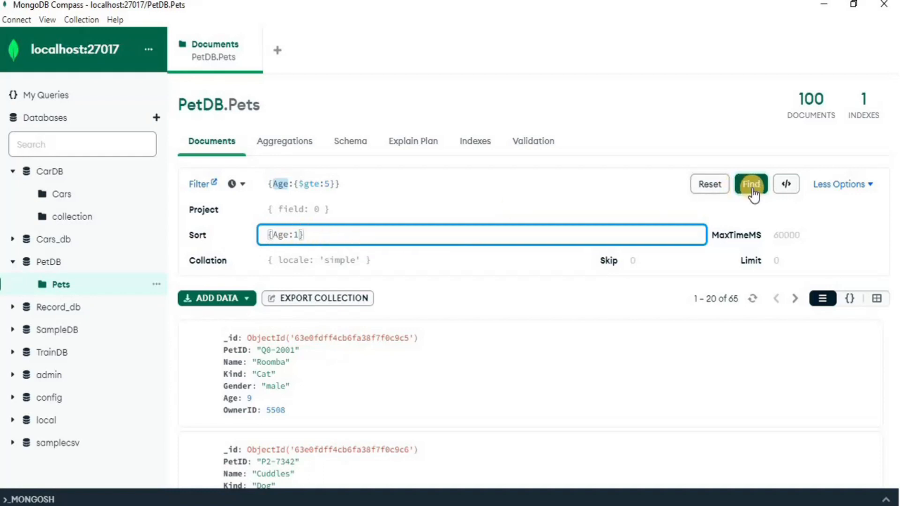
left_click(750, 184)
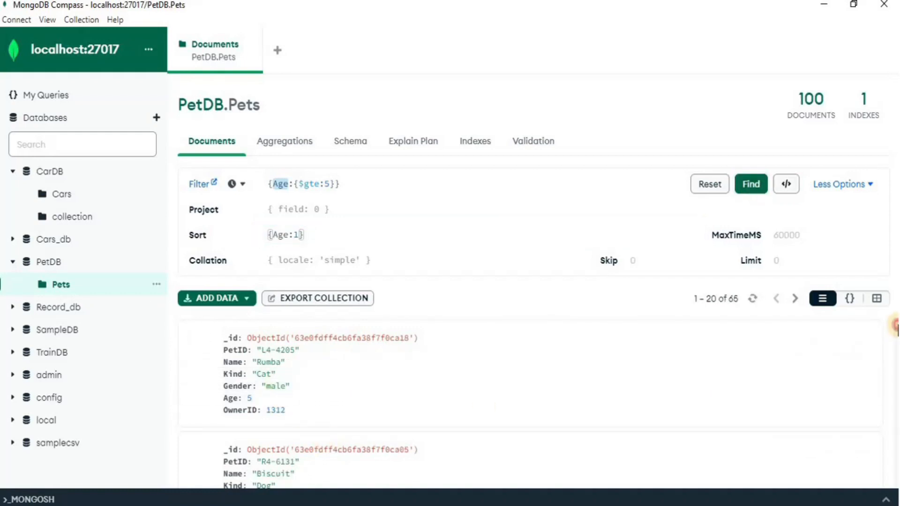
scroll("down", 3)
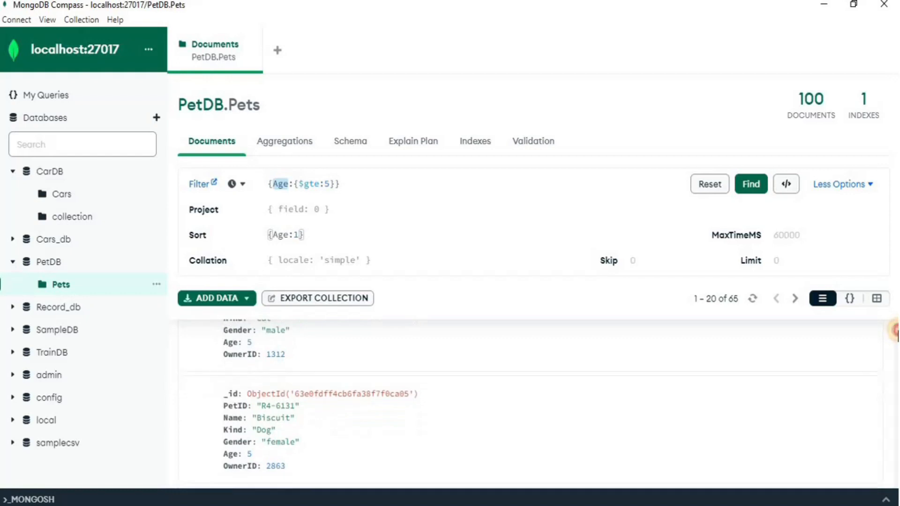
scroll("down", 3)
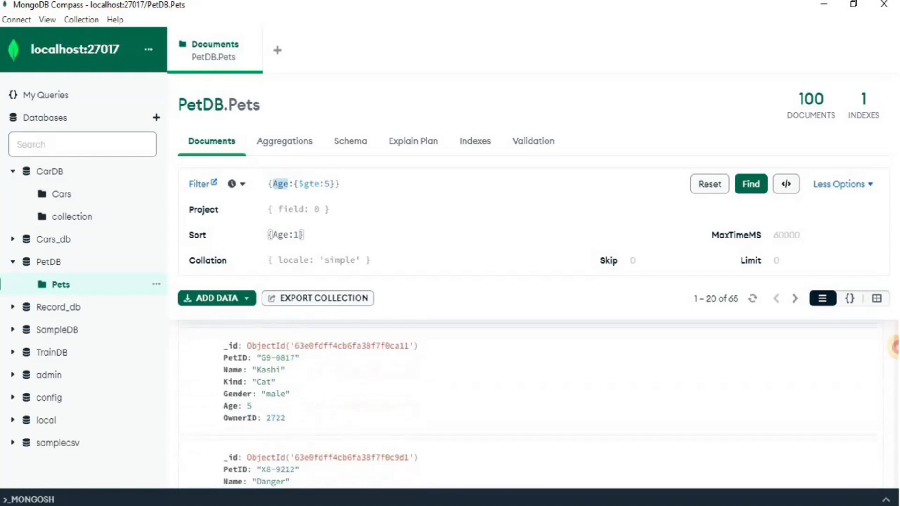
- Apply the projection {PetID:1,Name:1,Age:1} so each pet shows only ID, name and age
scroll("down", 3)
type("{")
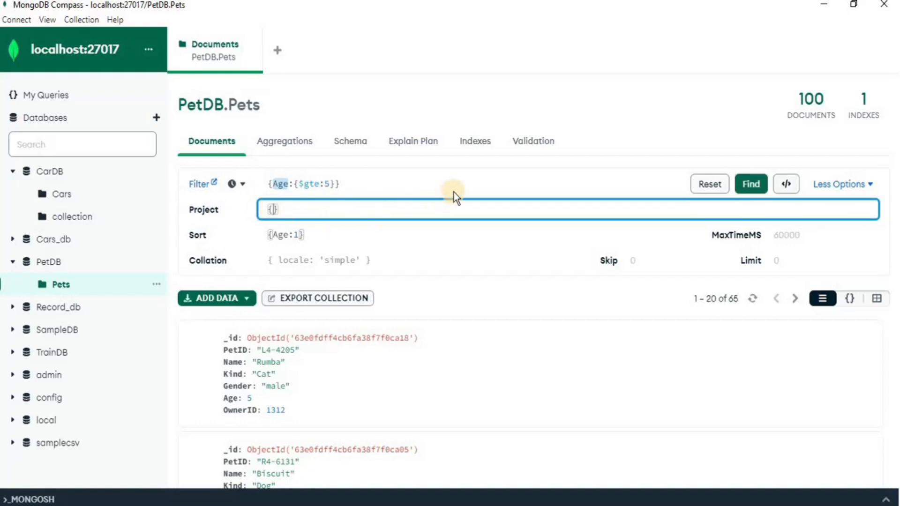
type("PetID:")
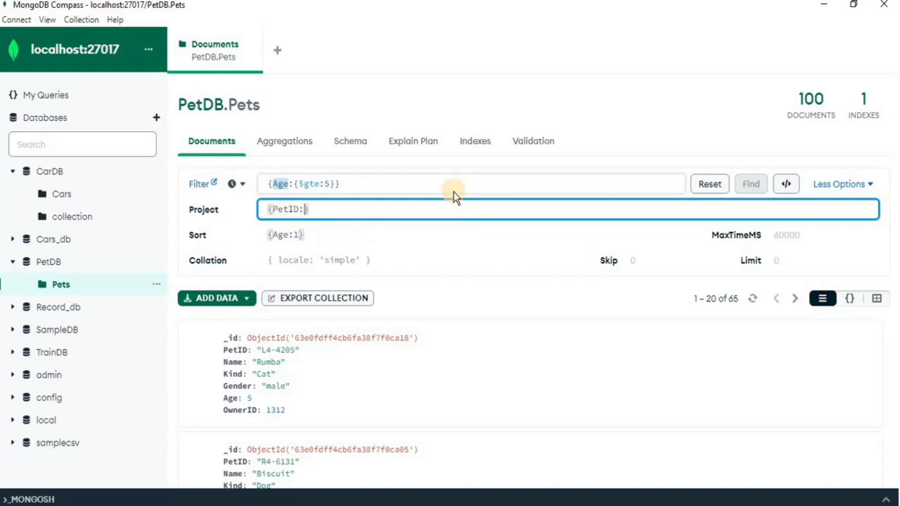
type("1,")
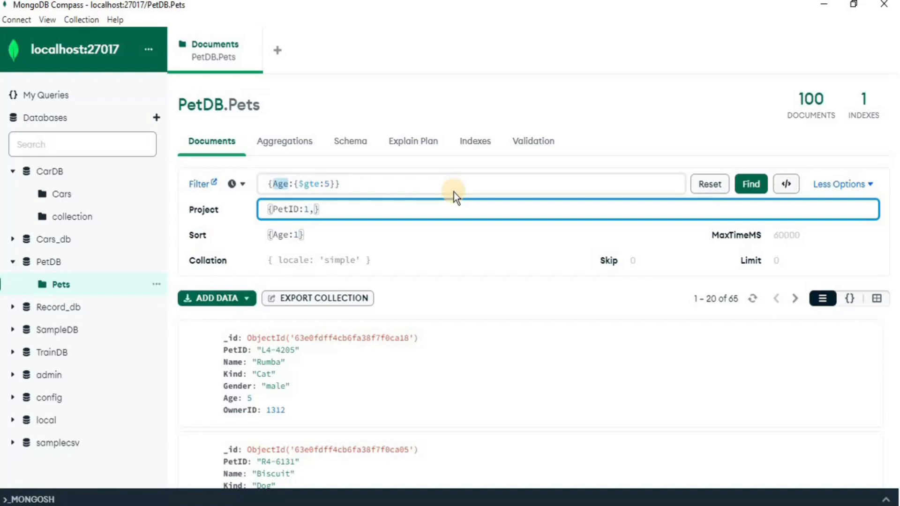
type("Name:1,")
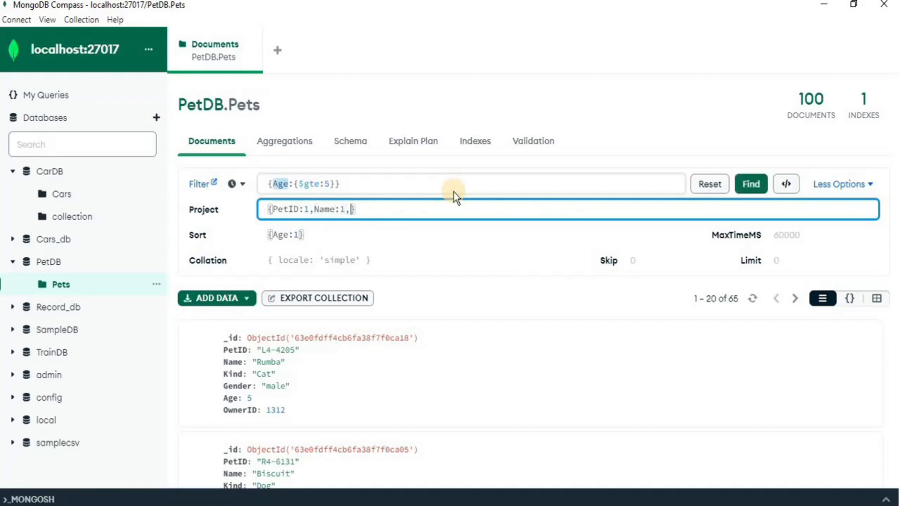
type("Age:1")
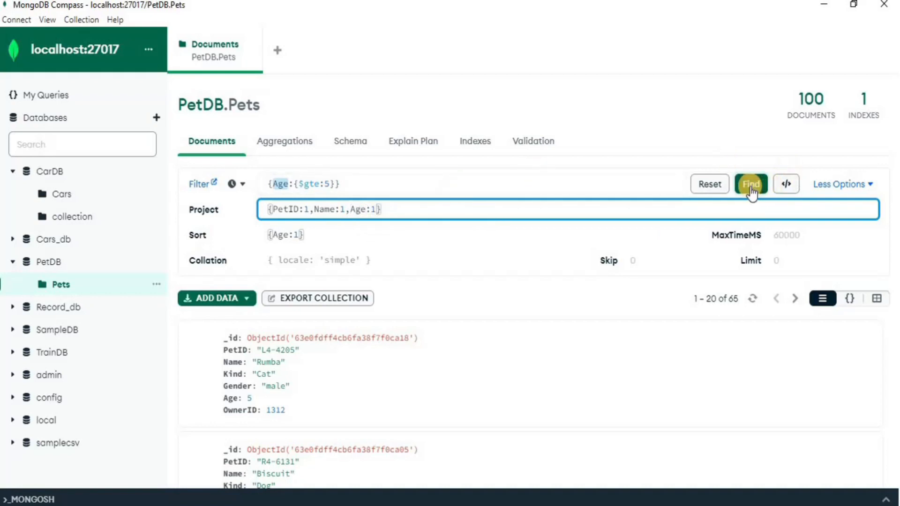
left_click(751, 184)
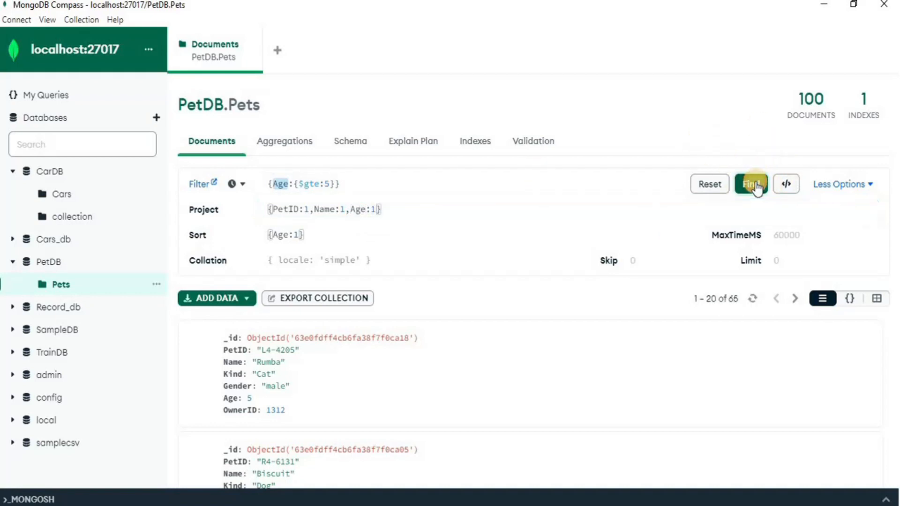
left_click(751, 184)
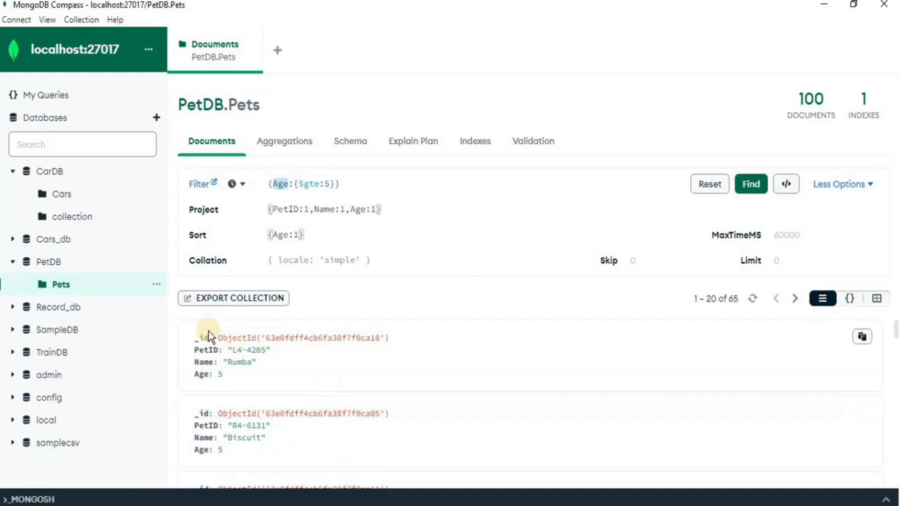
- Append _id:0 to the projection so results list just PetID, Name and Age
left_click(367, 209)
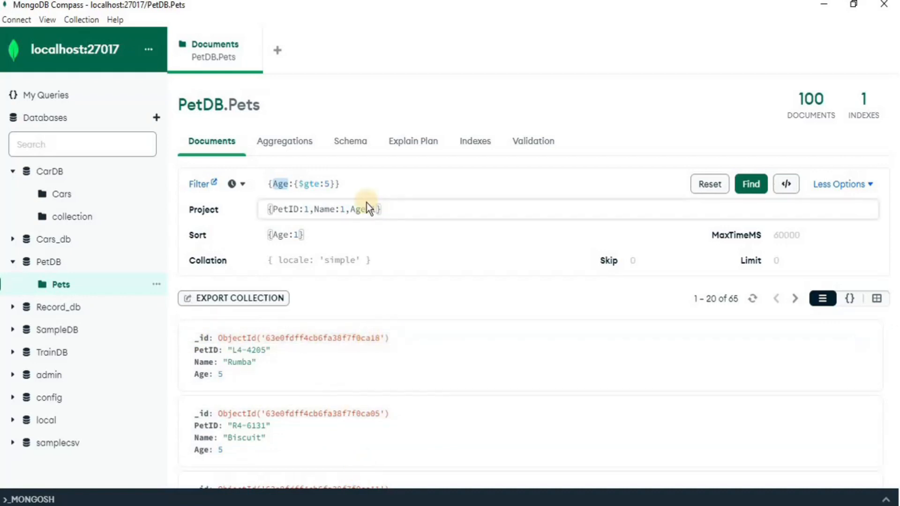
left_click(390, 209)
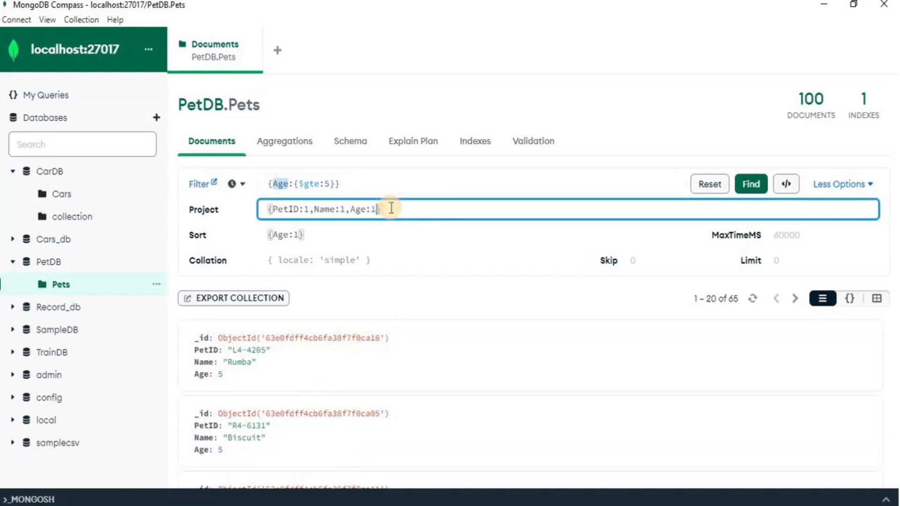
mouse_move(455, 214)
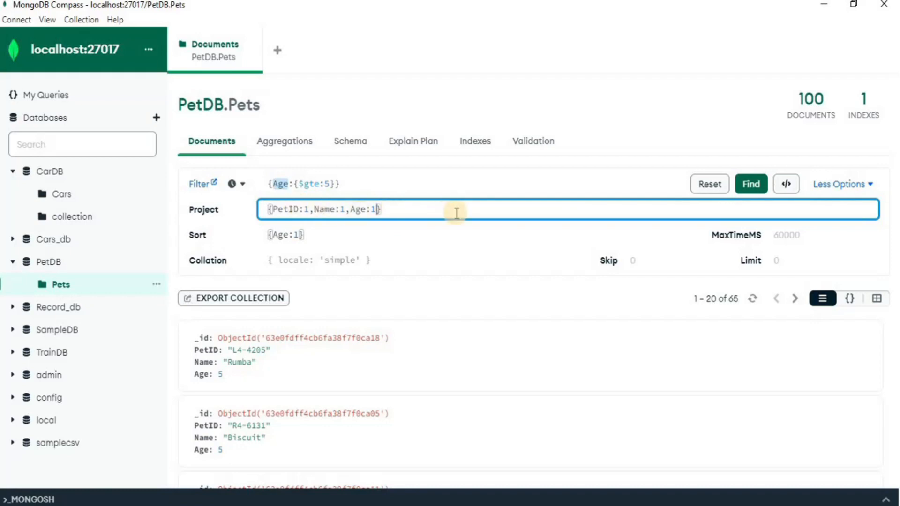
type(",_id:0")
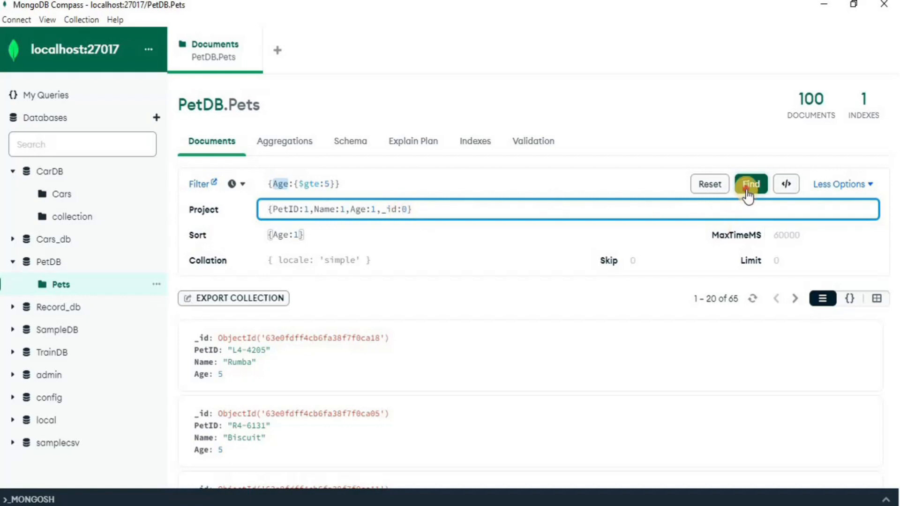
left_click(751, 184)
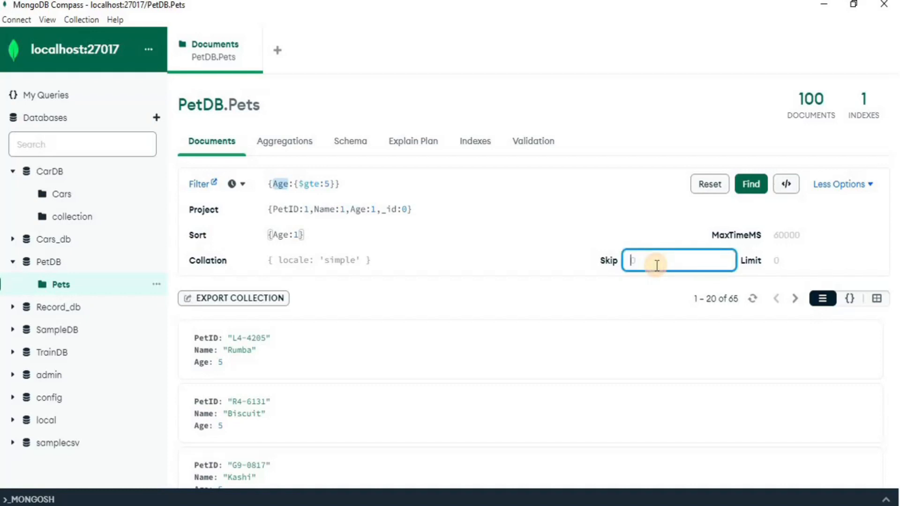
- Set Skip to 5 so the query returns 60 pets instead of 65
type("5")
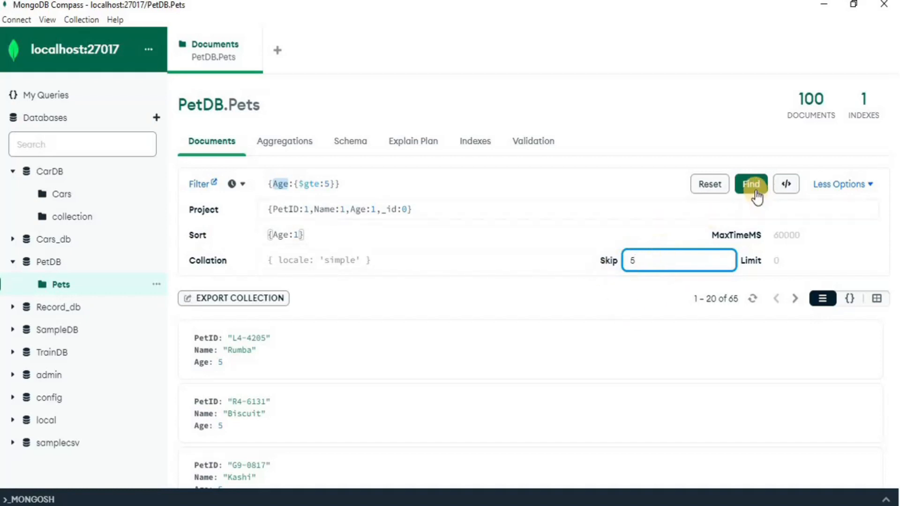
left_click(751, 184)
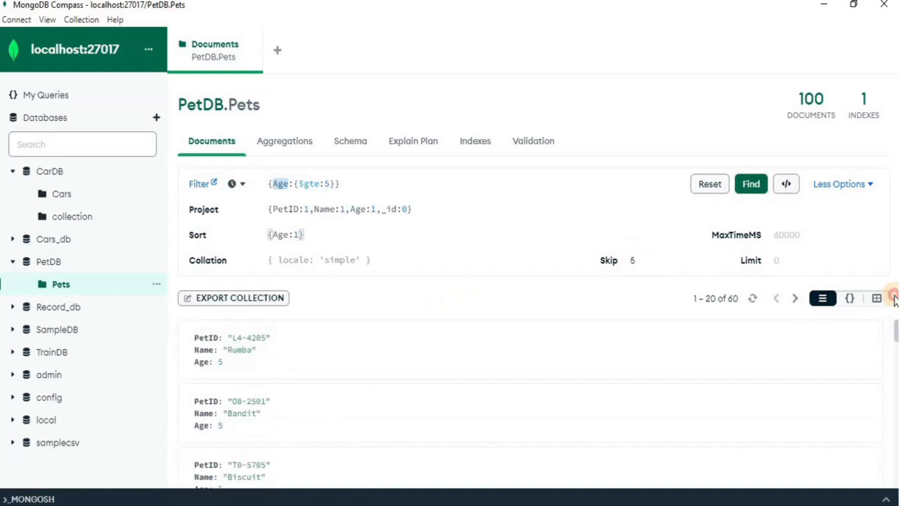
- Clear Skip and set Limit to 10 so only 10 sorted, projected pets are returned
left_click(679, 260)
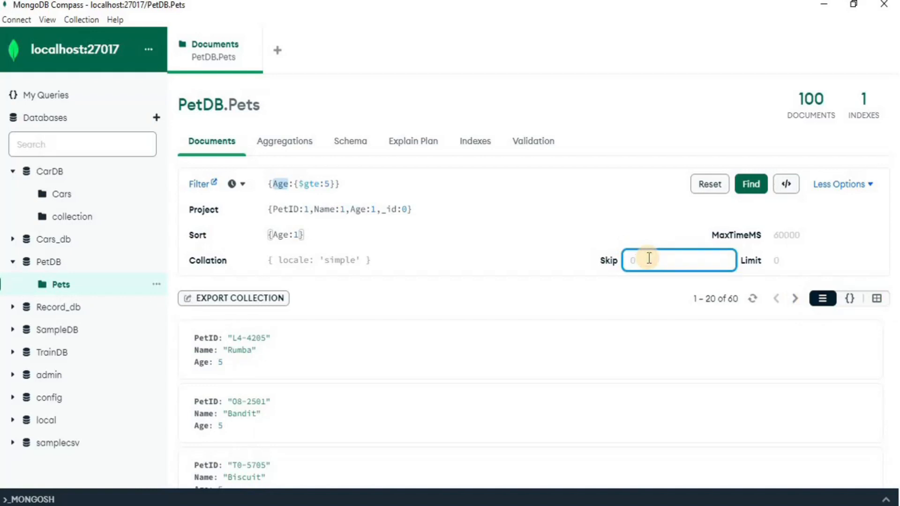
left_click(823, 260)
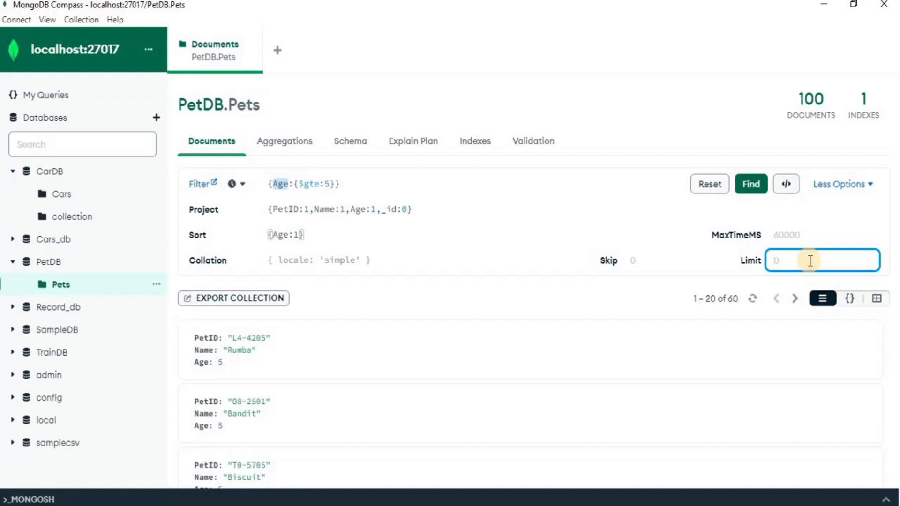
type("10")
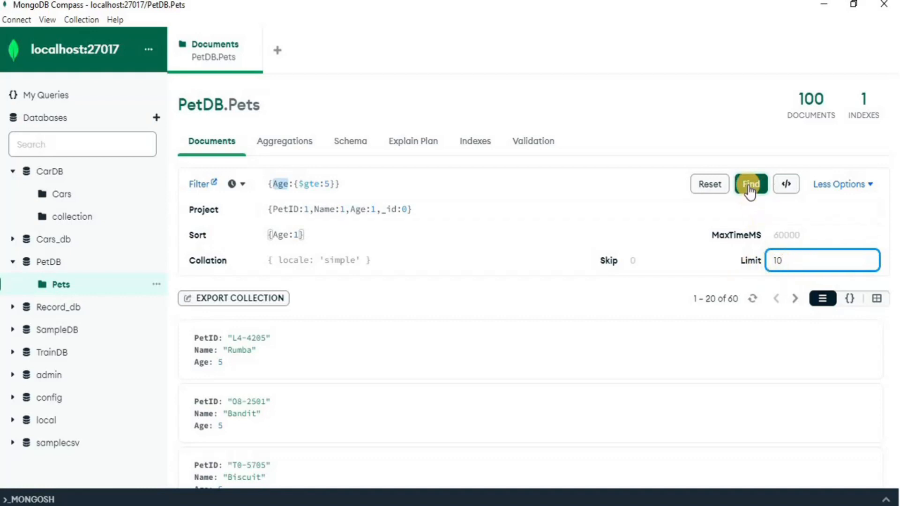
left_click(751, 183)
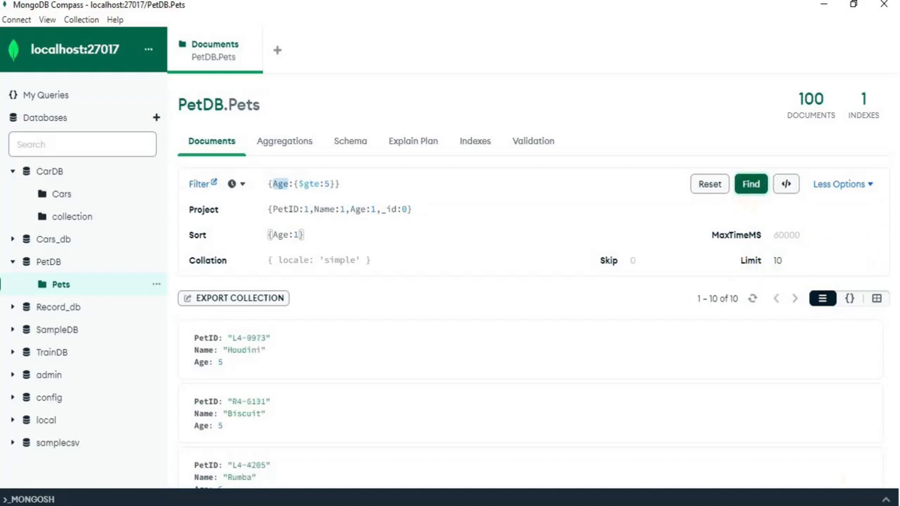
scroll("down", 3)
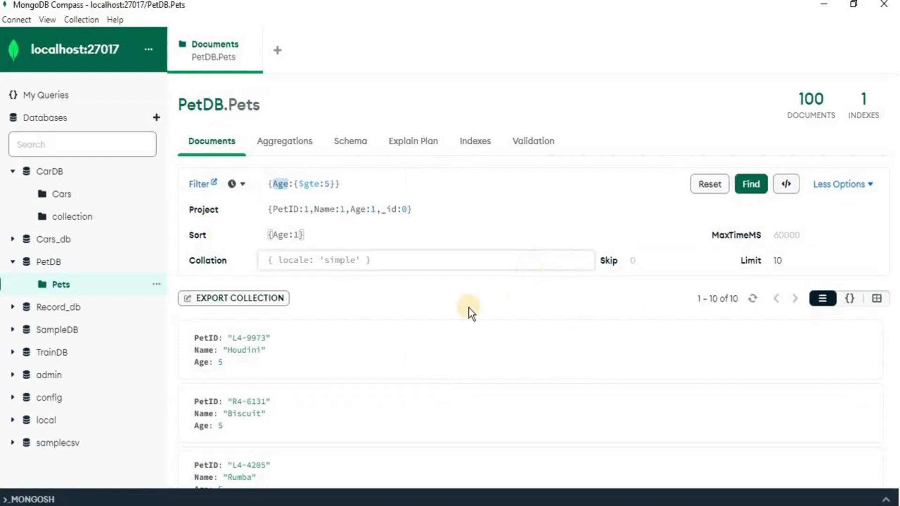
mouse_move(495, 306)
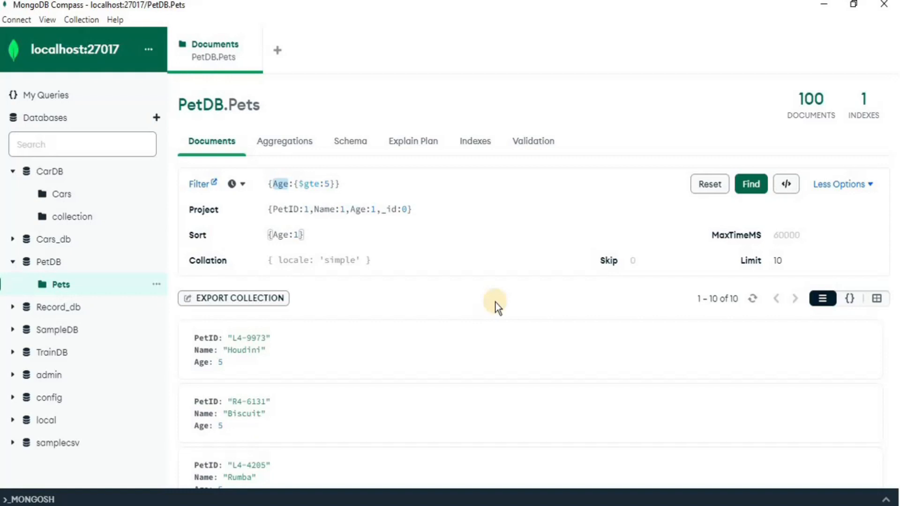